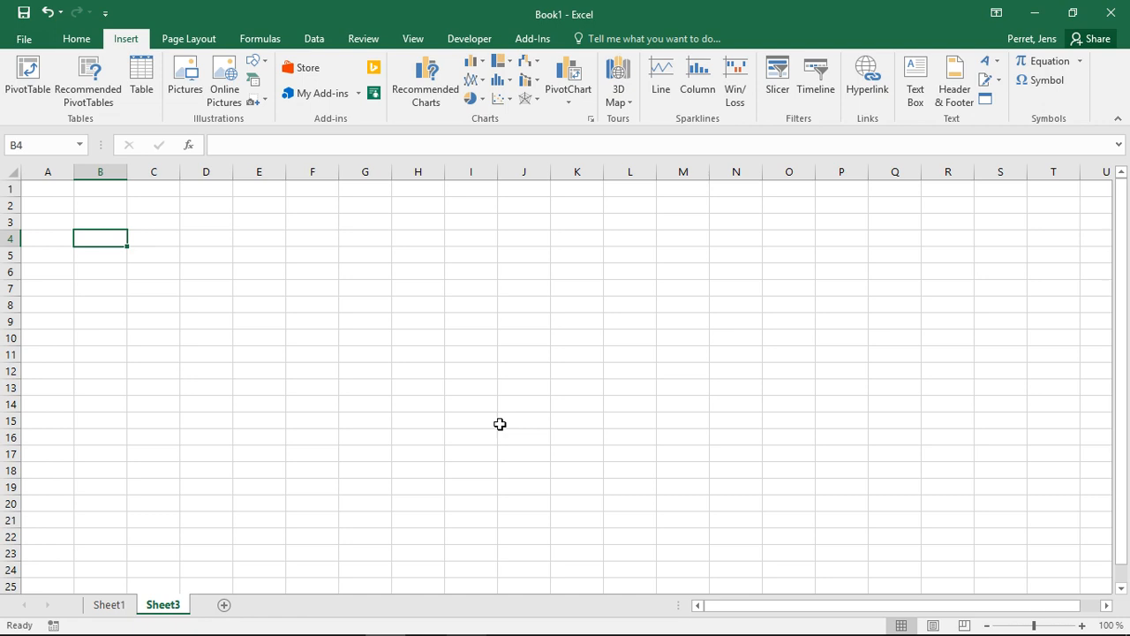
mouse_move(166, 286)
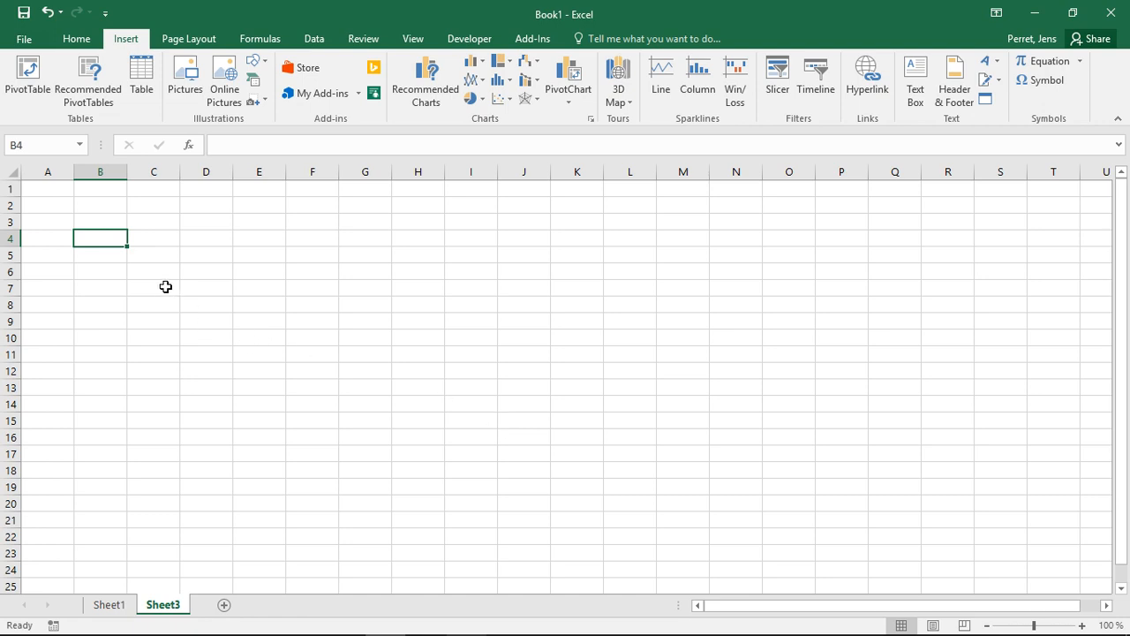
Enter label x with value 2 in B3:C3 and EV with 24 in B4:C4
click(100, 222)
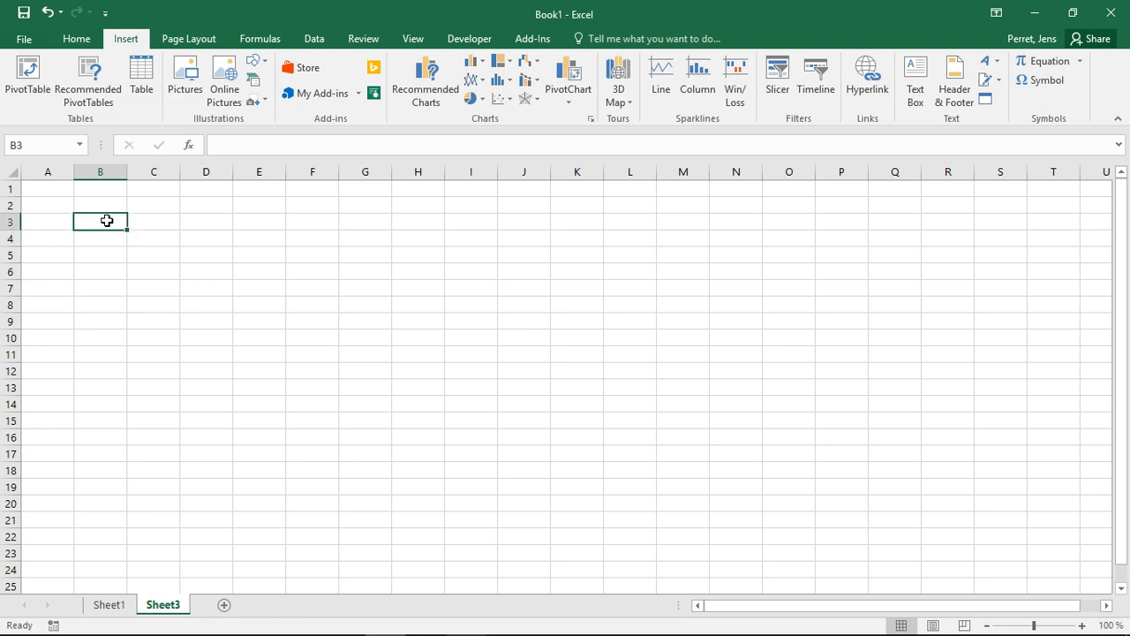
text(x)
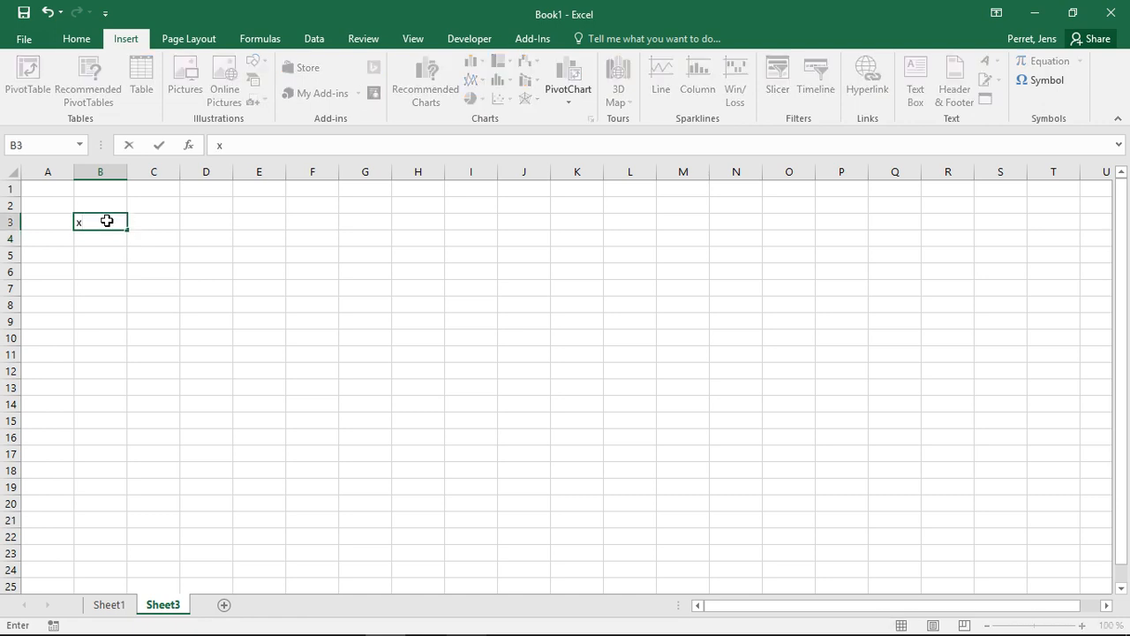
text(2)
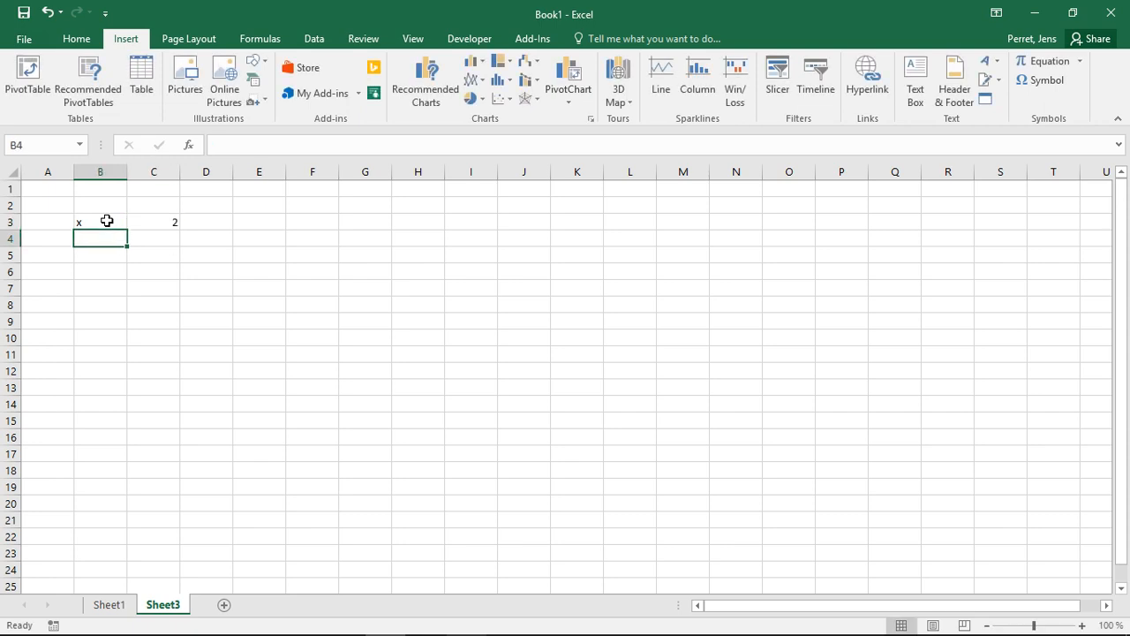
text(E)
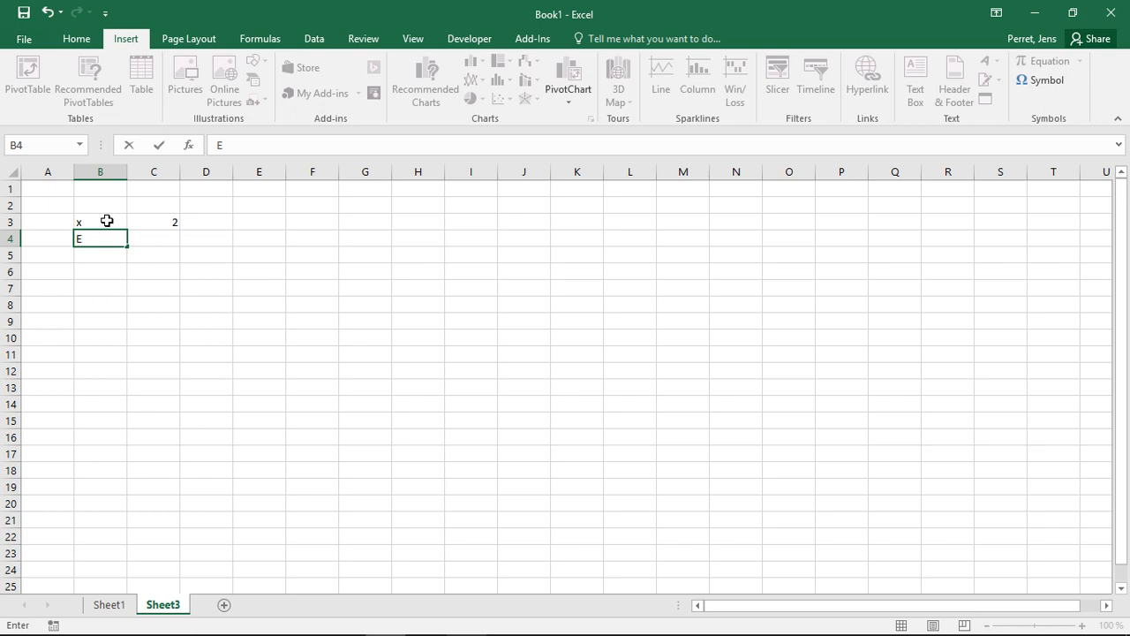
text(V)
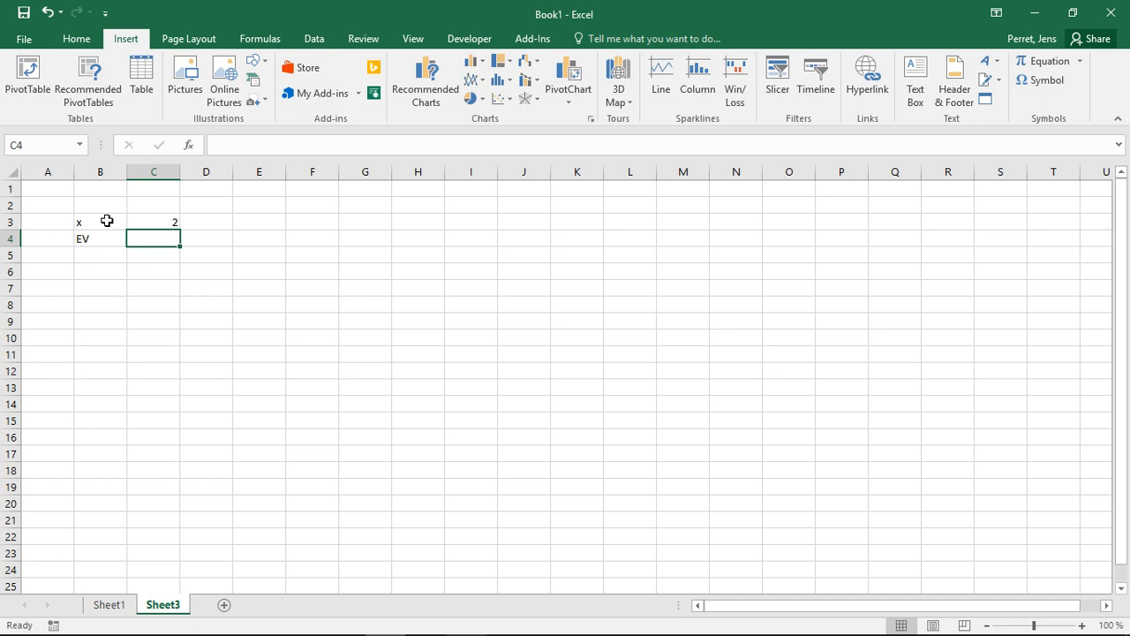
text(24)
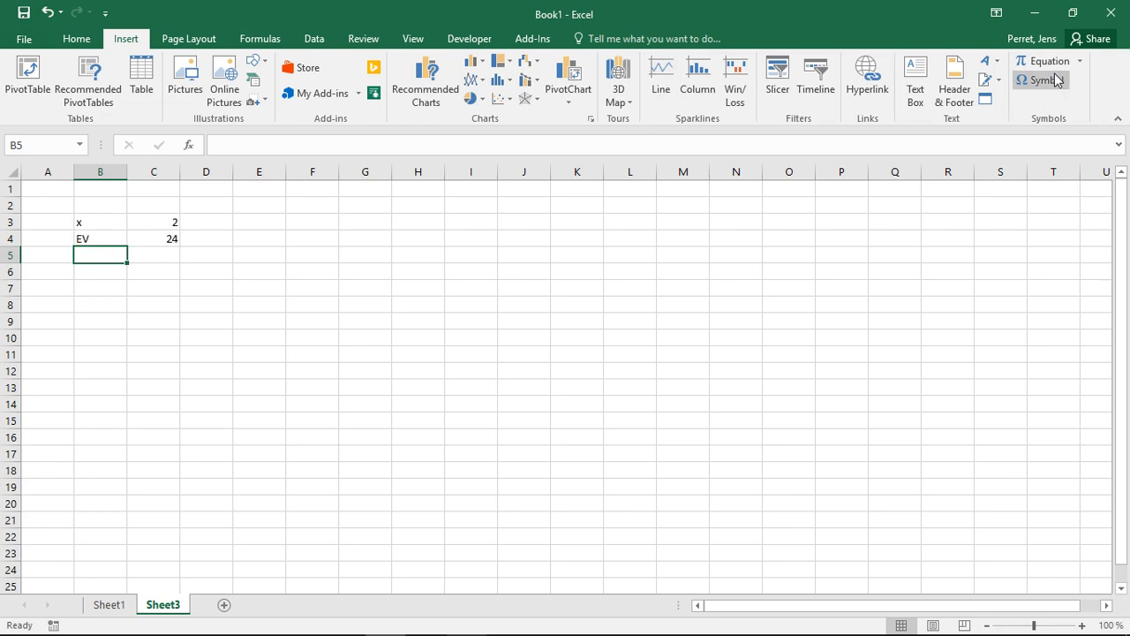
Insert the Greek symbol λ into B5 from the Symbol dialog
click(1041, 80)
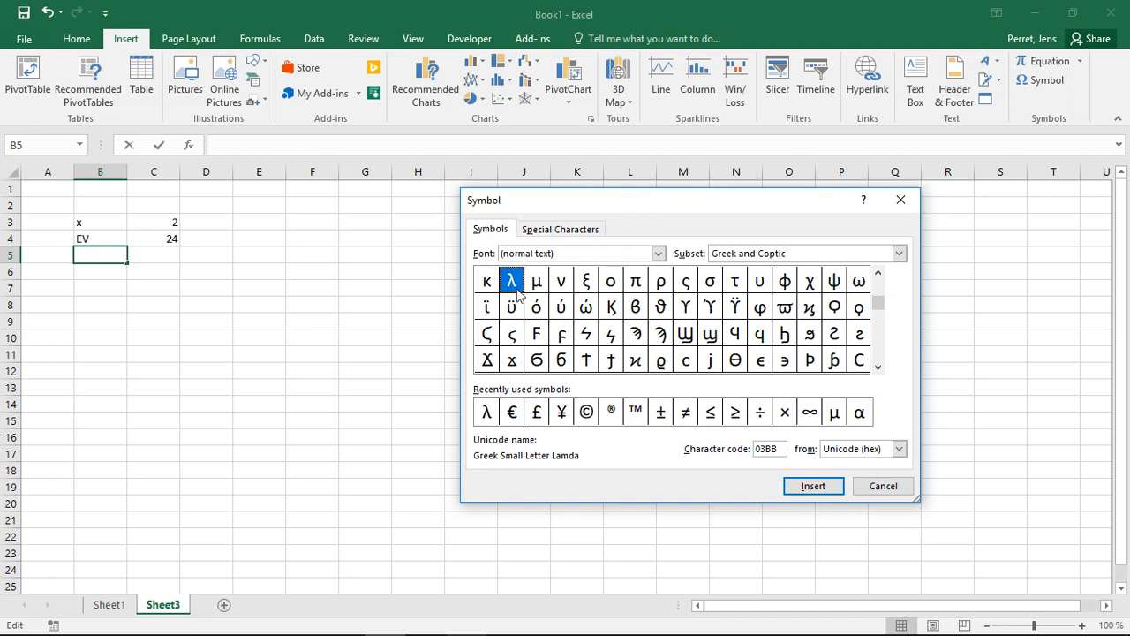
click(813, 485)
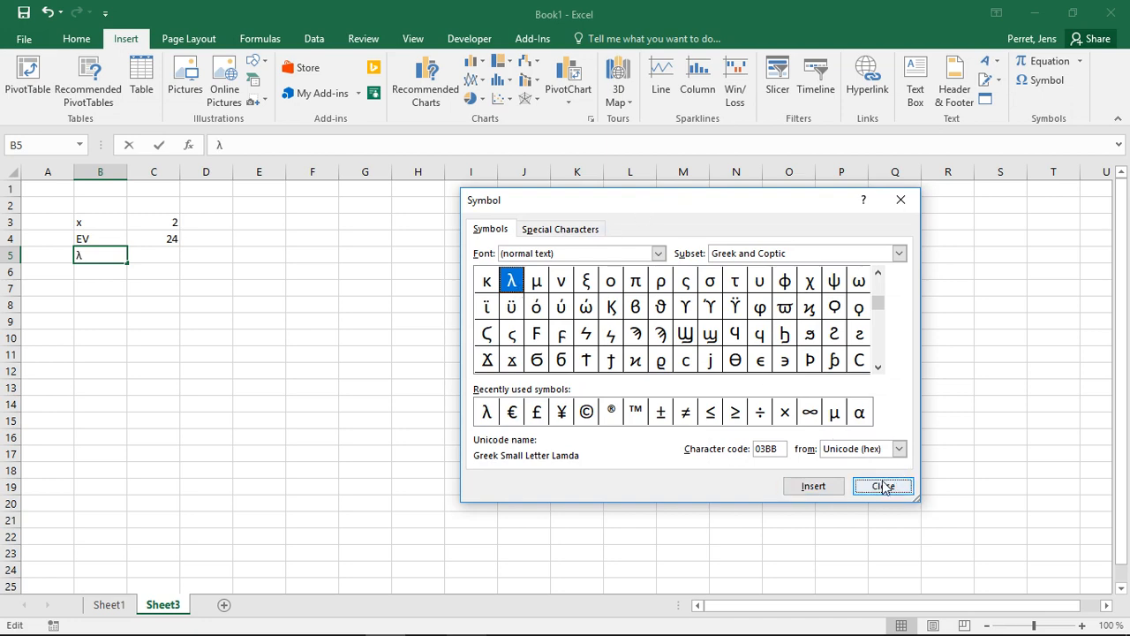
click(883, 486)
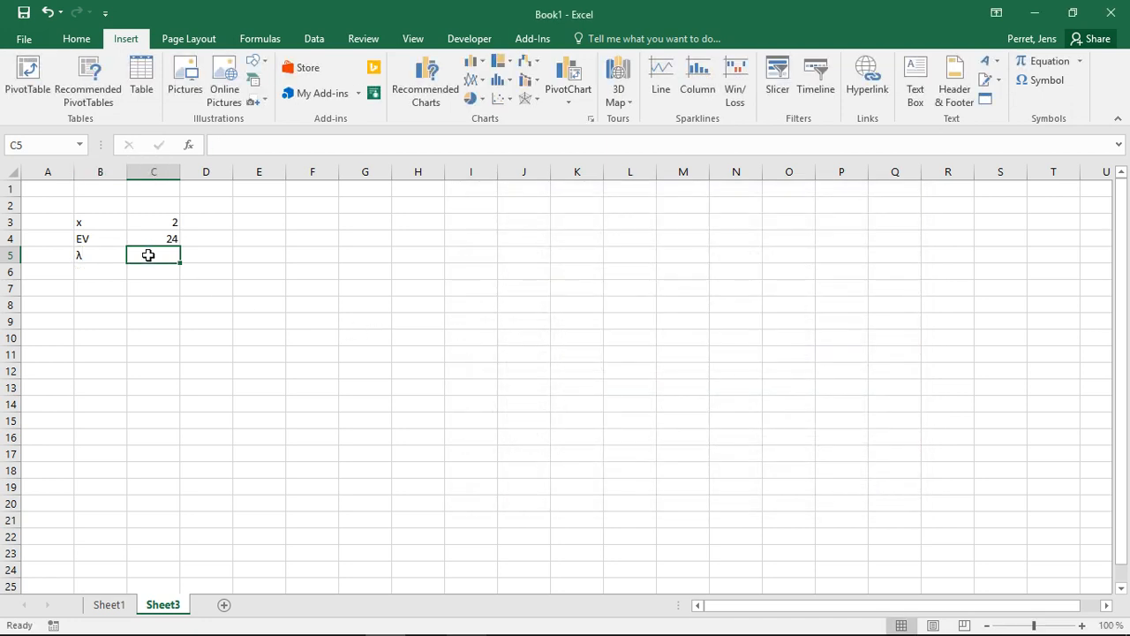
Enter =1/C4 in C5 to get λ = 0.041667
text(=1)
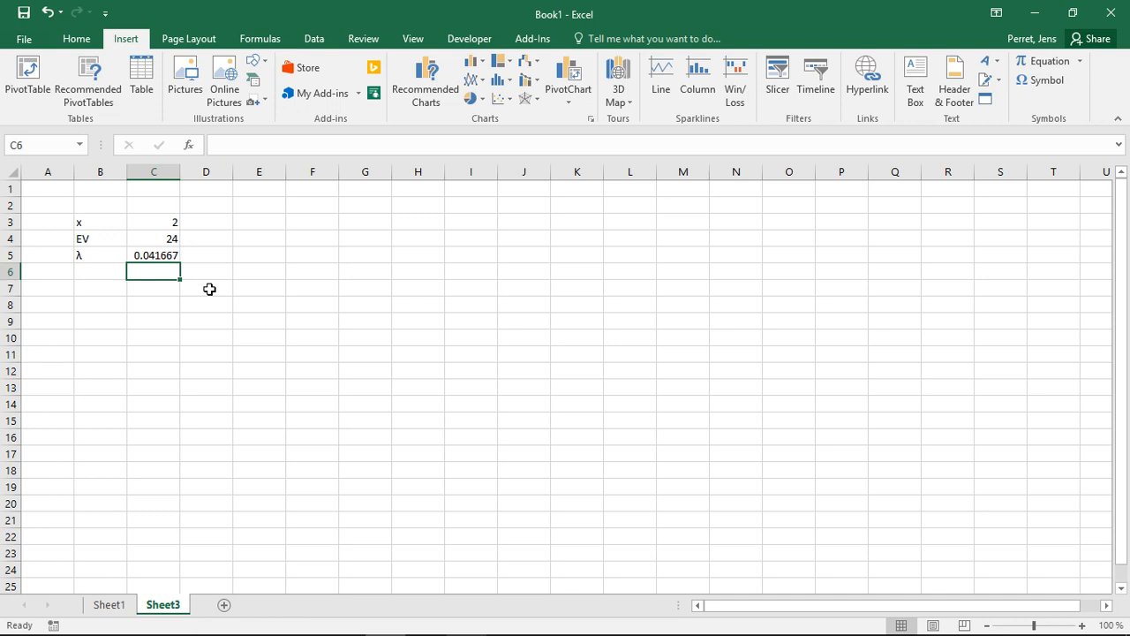
mouse_move(105, 292)
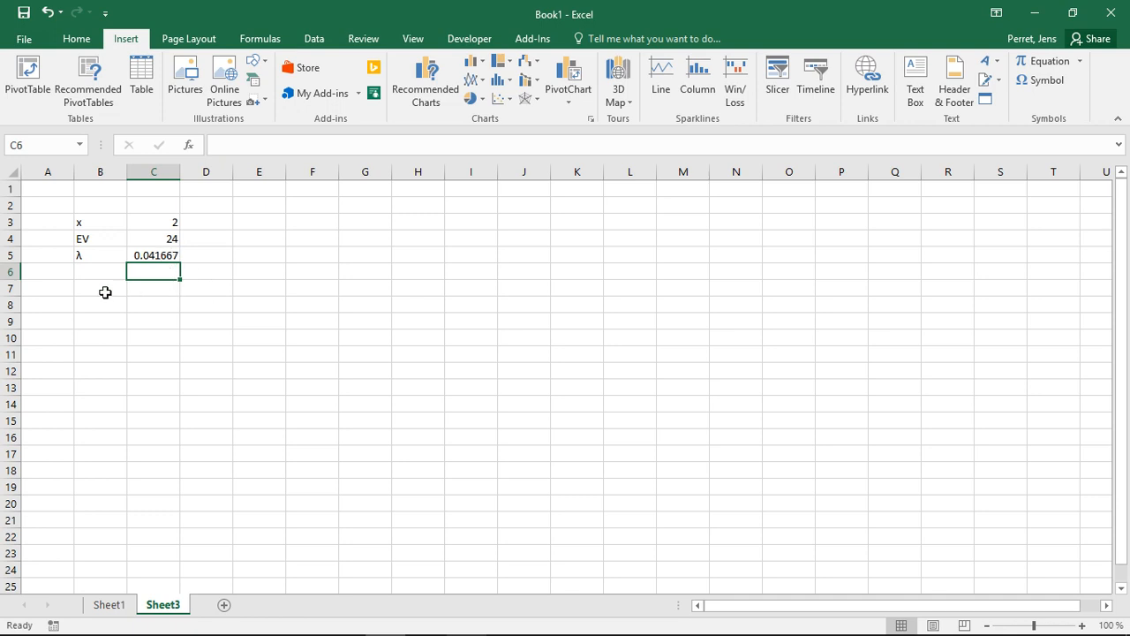
Type the label P(X<=2) into B7
text(P()
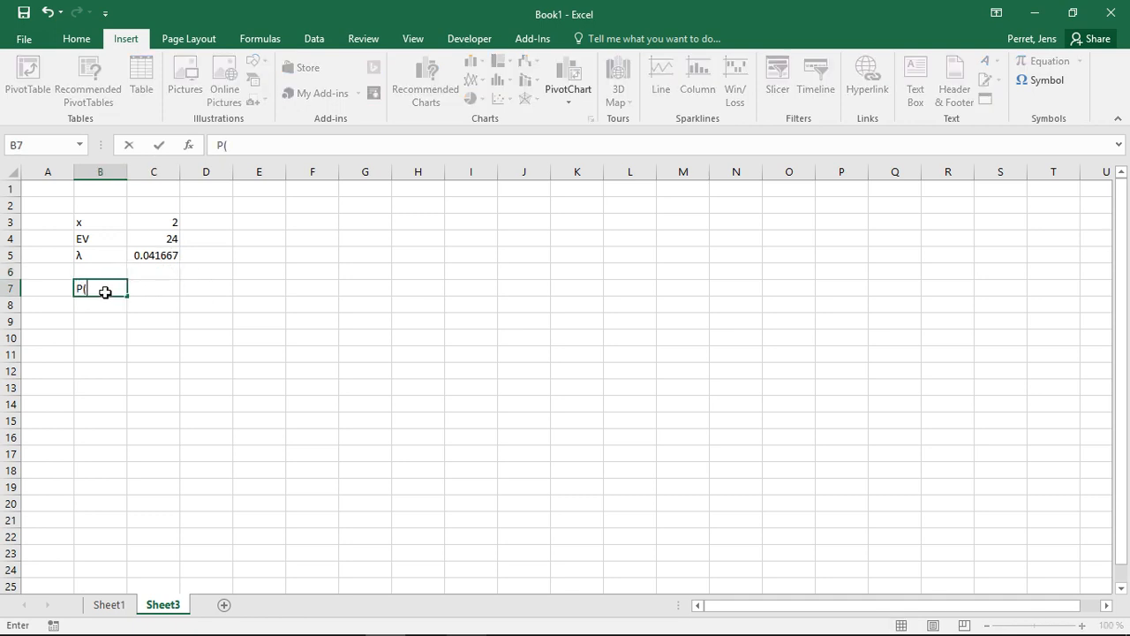
text(X>)
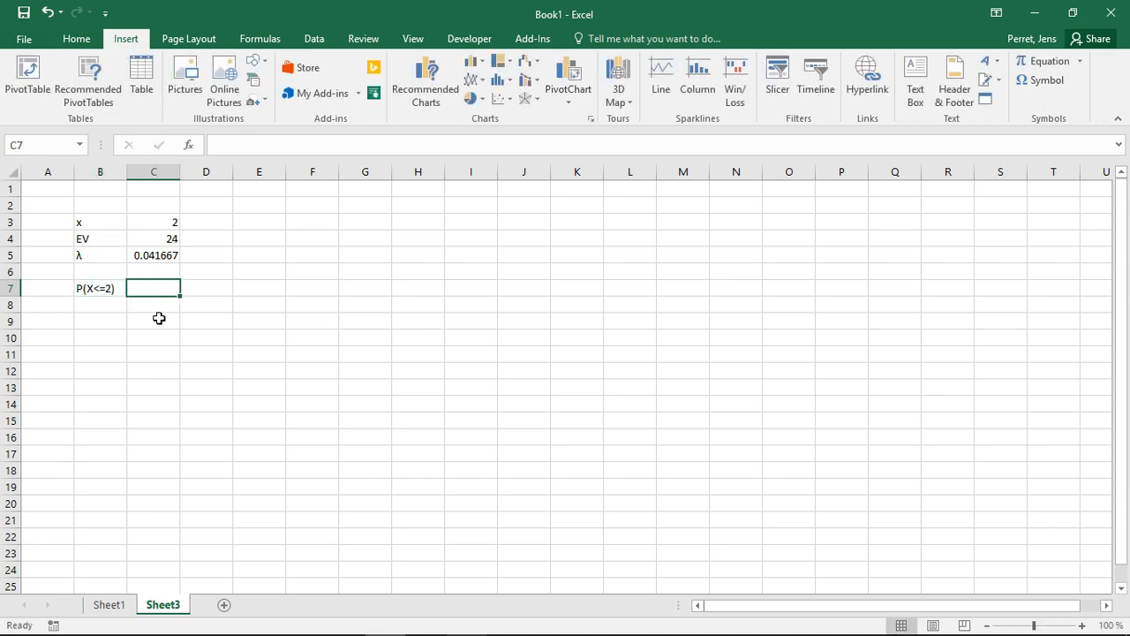
In C7, start =EXPON.DIST( with C3 as x and C5 as λ
text(=EXPO)
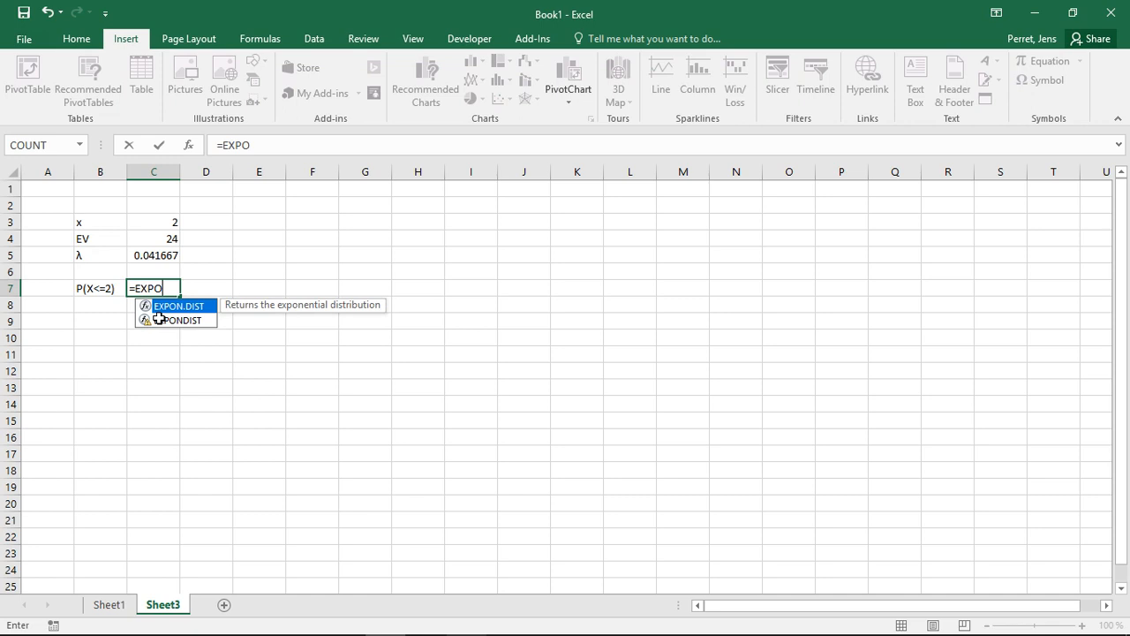
text(N)
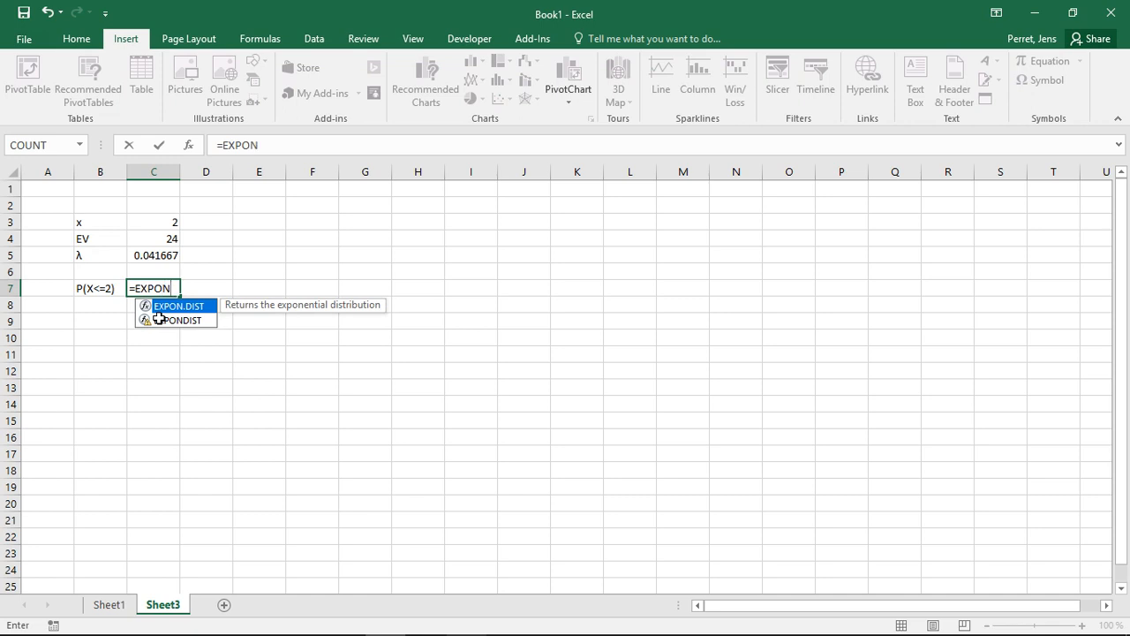
text(.dist()
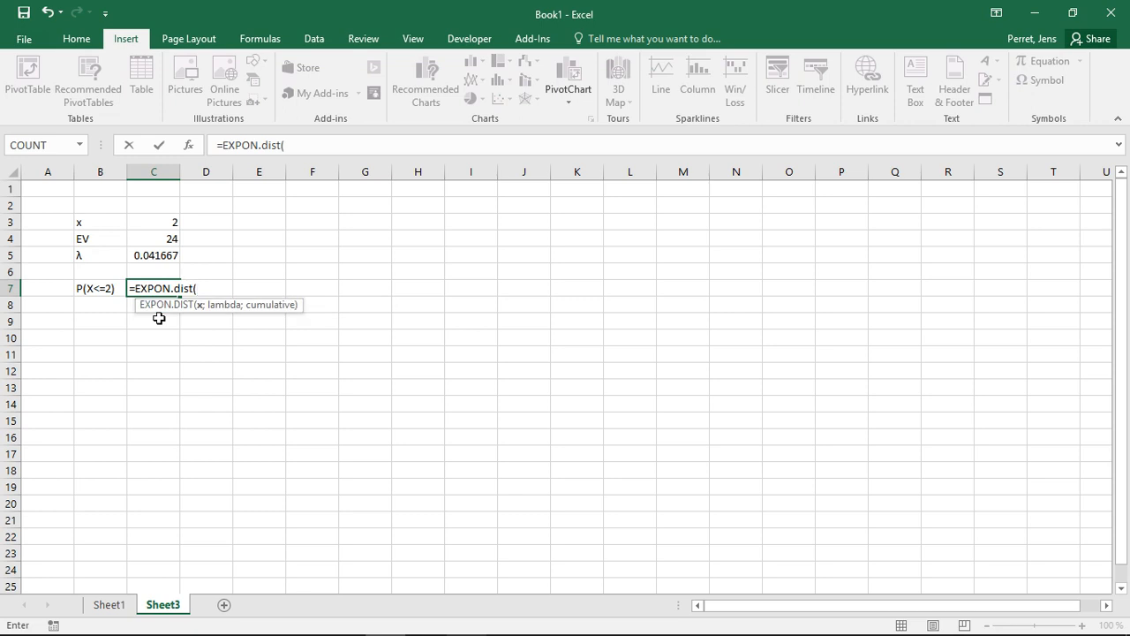
mouse_move(199, 199)
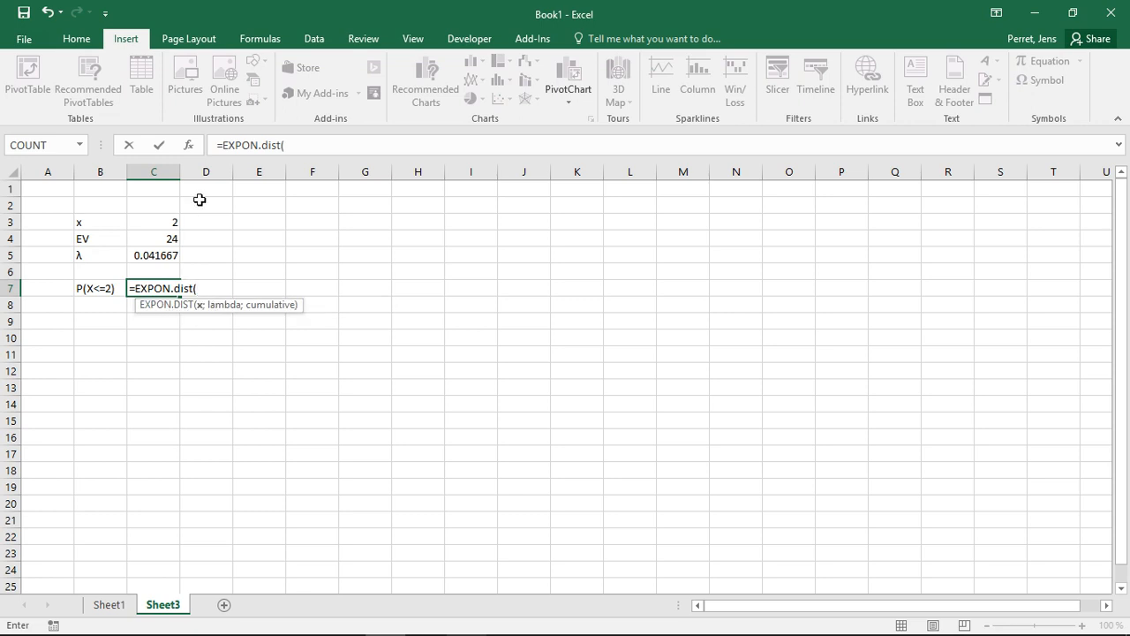
click(153, 222)
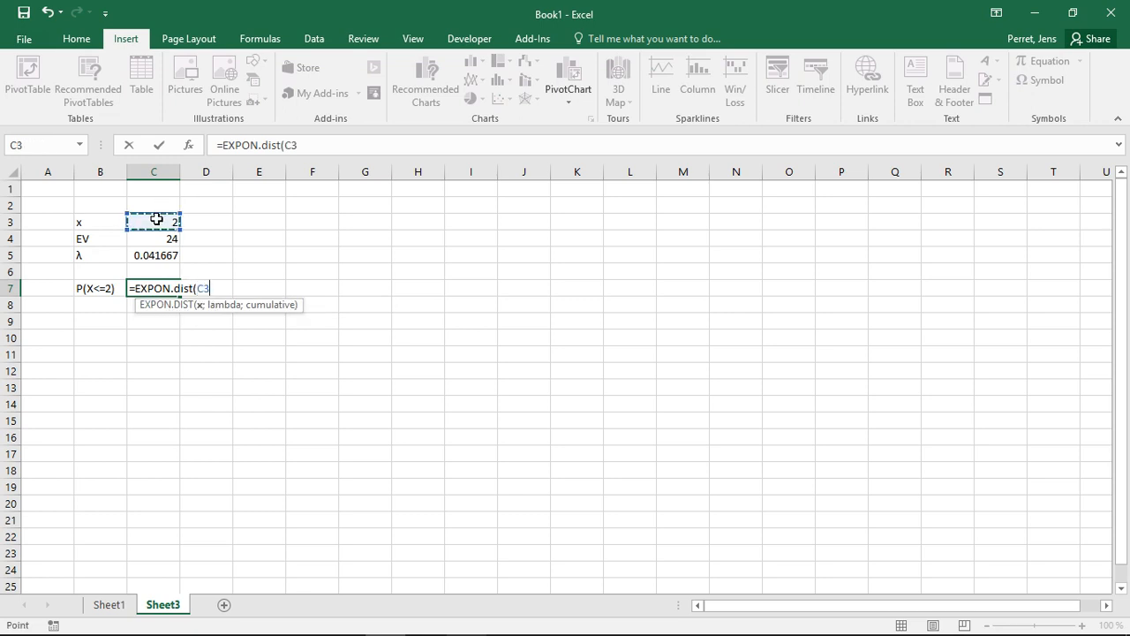
text(;)
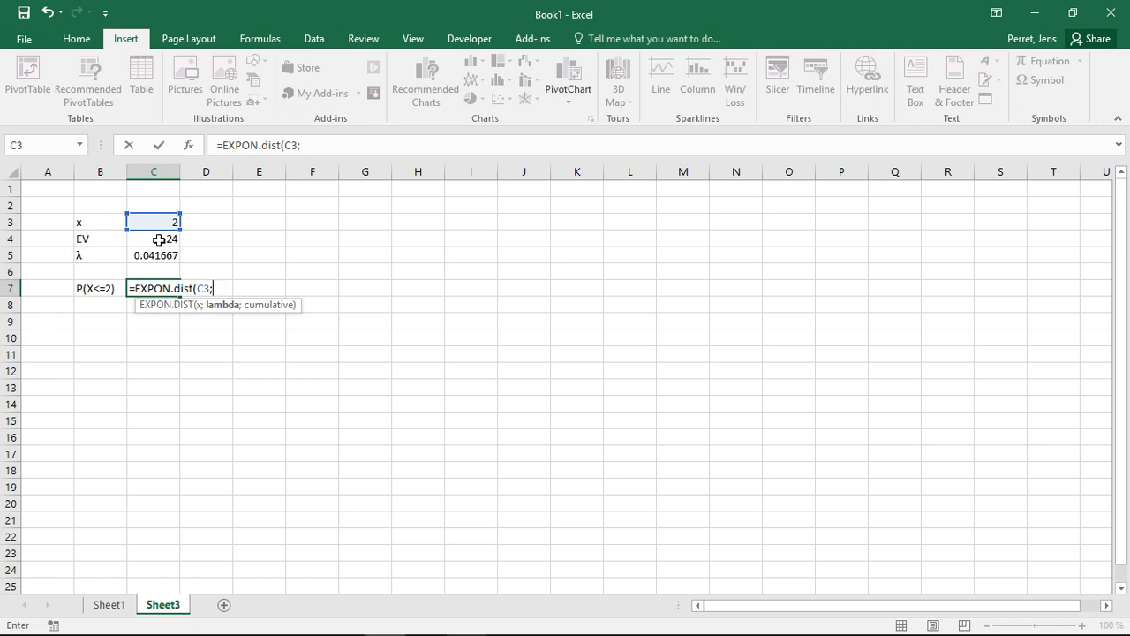
click(154, 255)
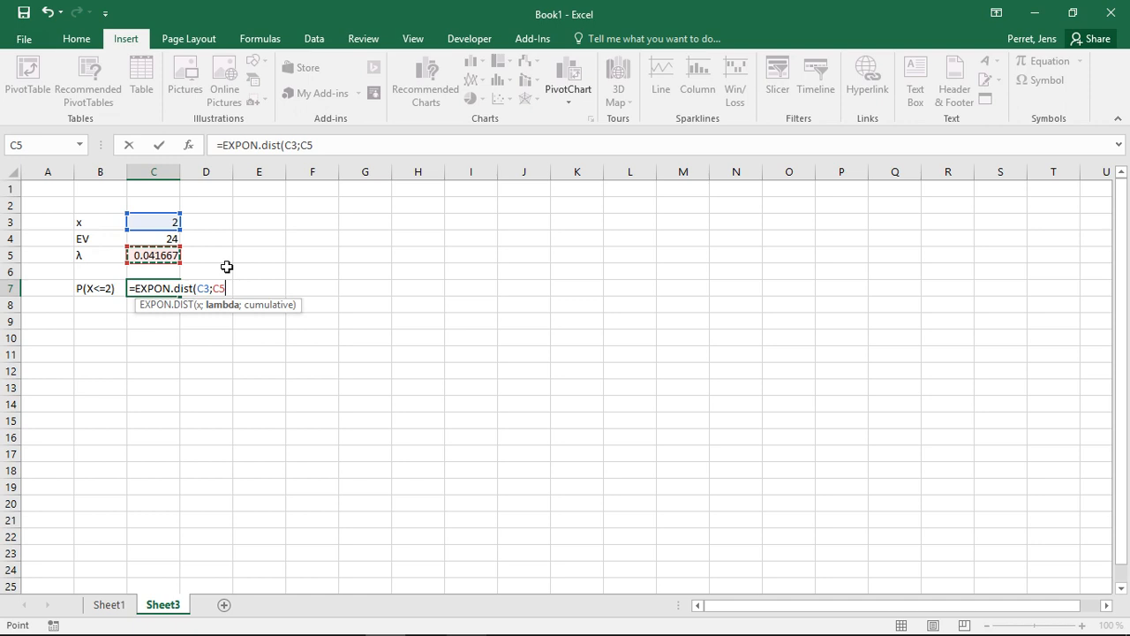
text(;)
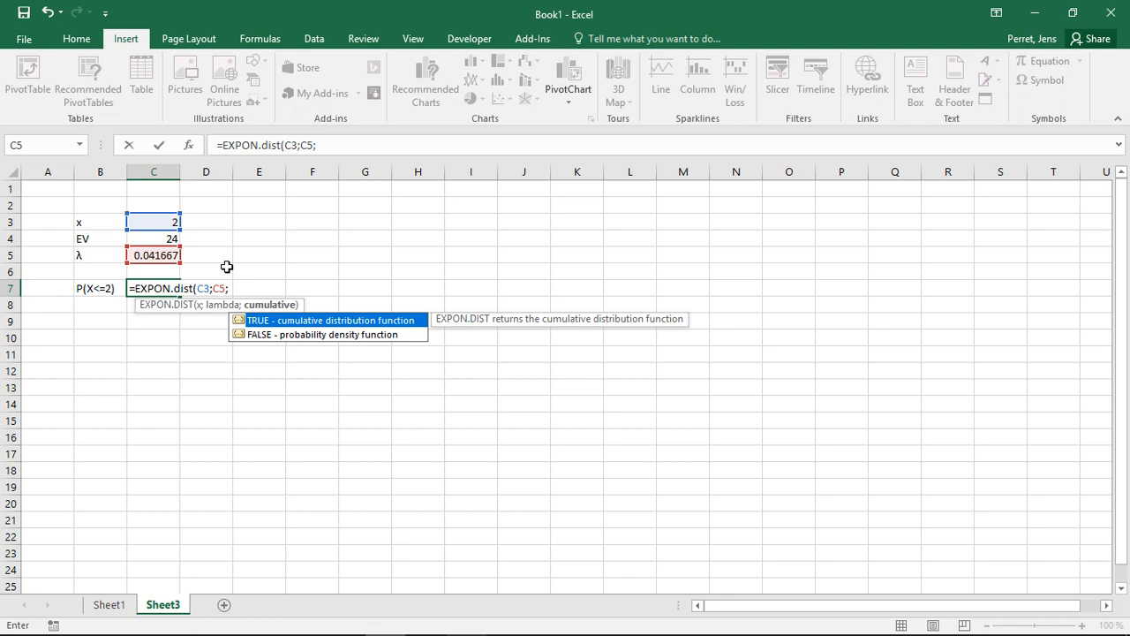
mouse_move(90, 303)
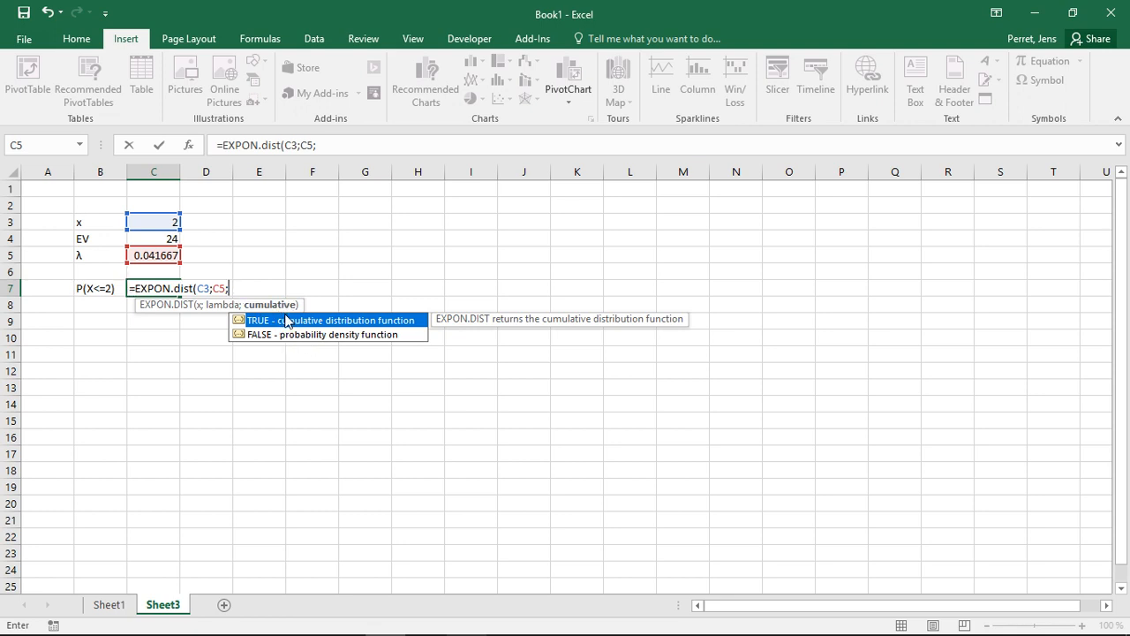
Finish =EXPON.DIST(C3;C5;TRUE) in C7, returning 0.079956
text(TRUE))
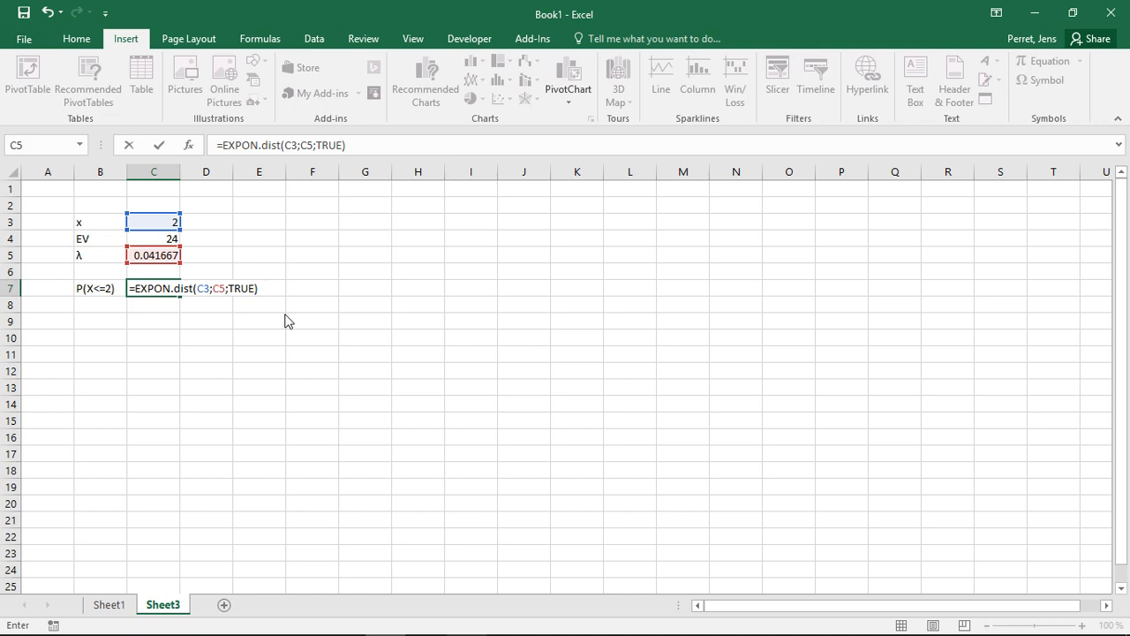
key(enter)
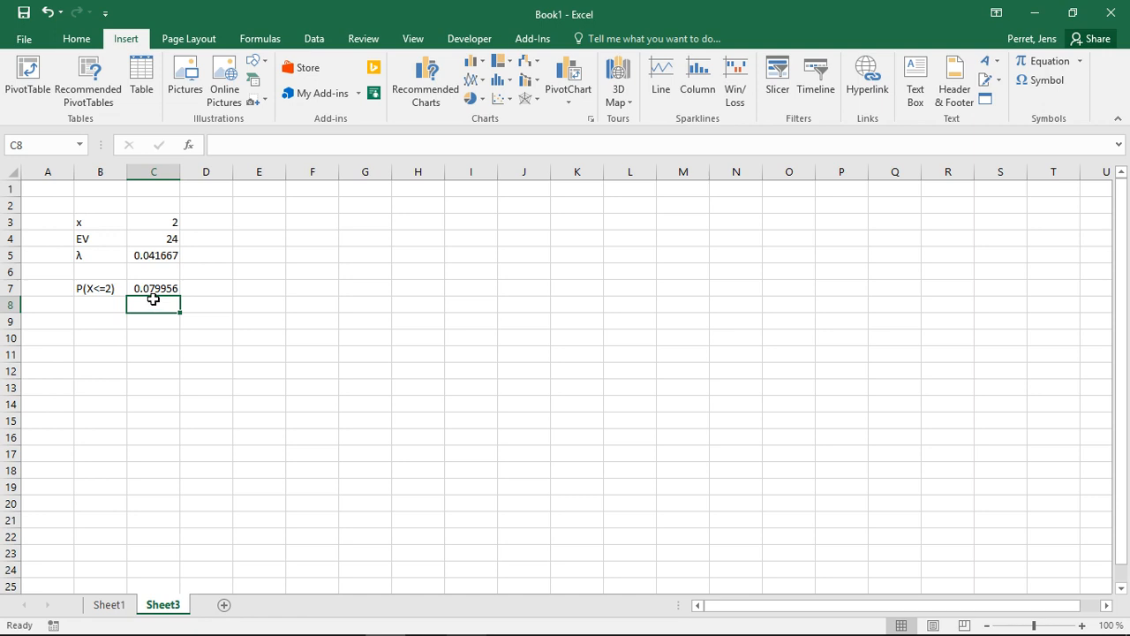
mouse_move(147, 238)
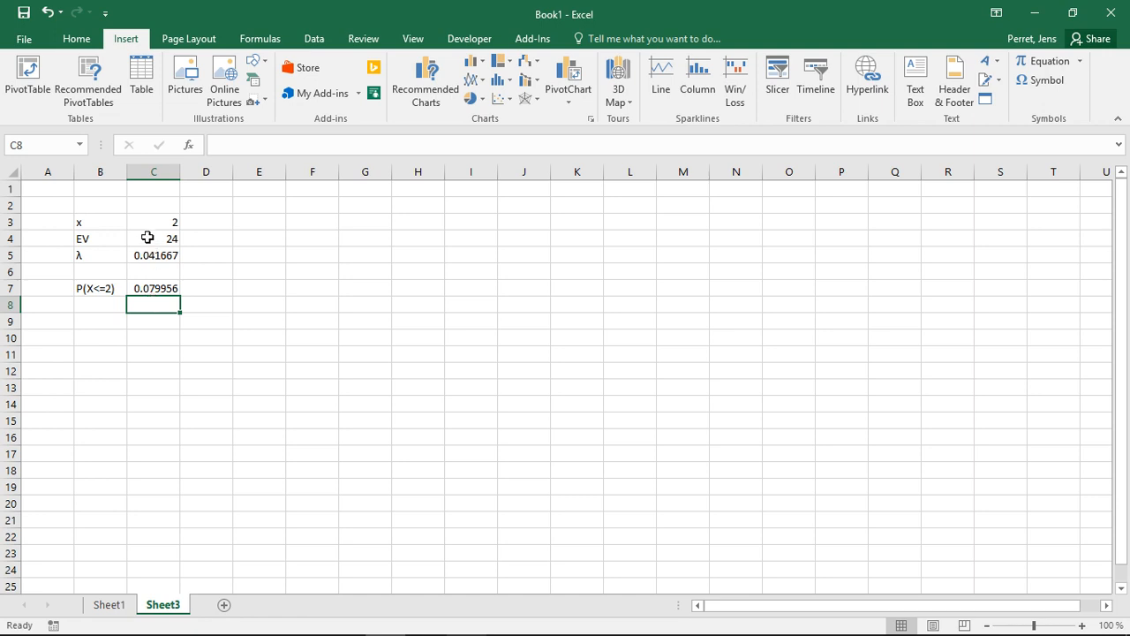
mouse_move(181, 240)
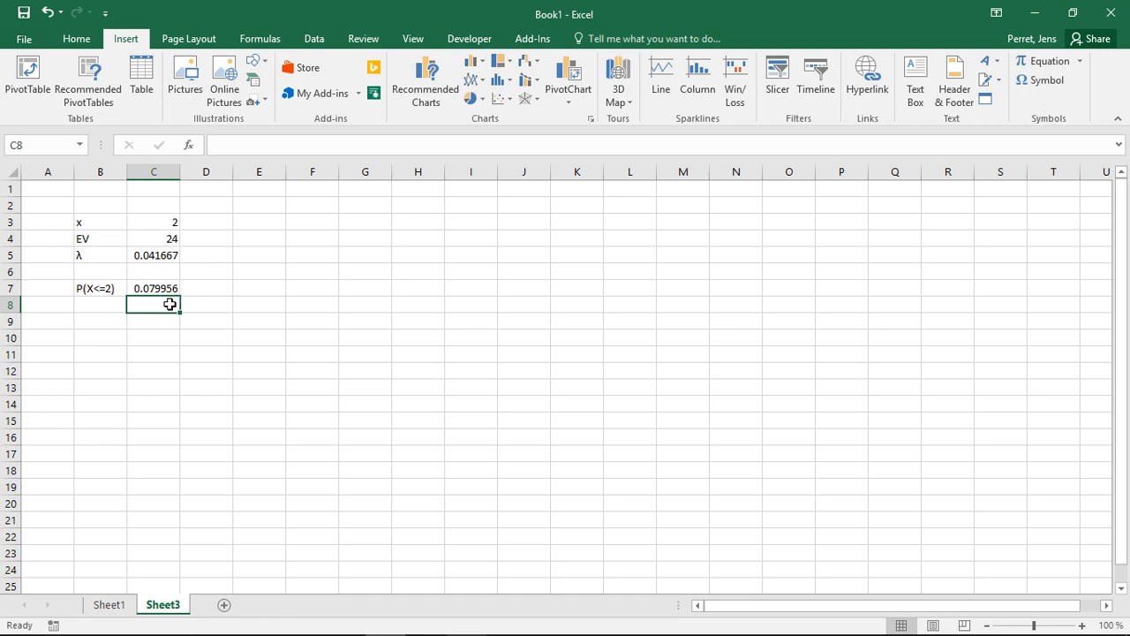
mouse_move(121, 230)
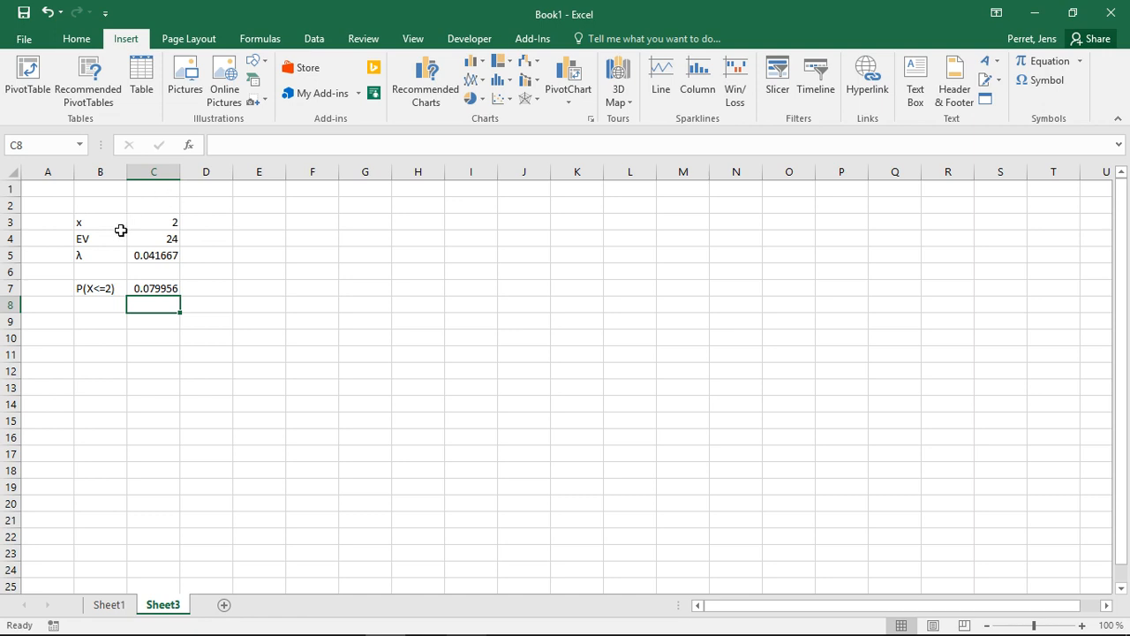
mouse_move(120, 255)
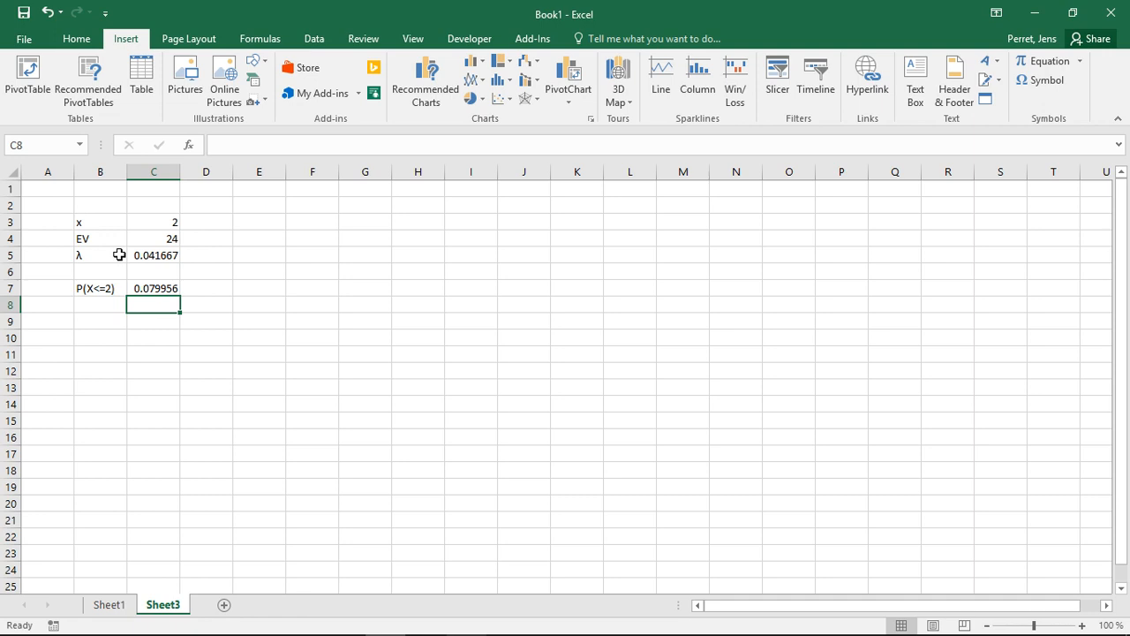
mouse_move(117, 266)
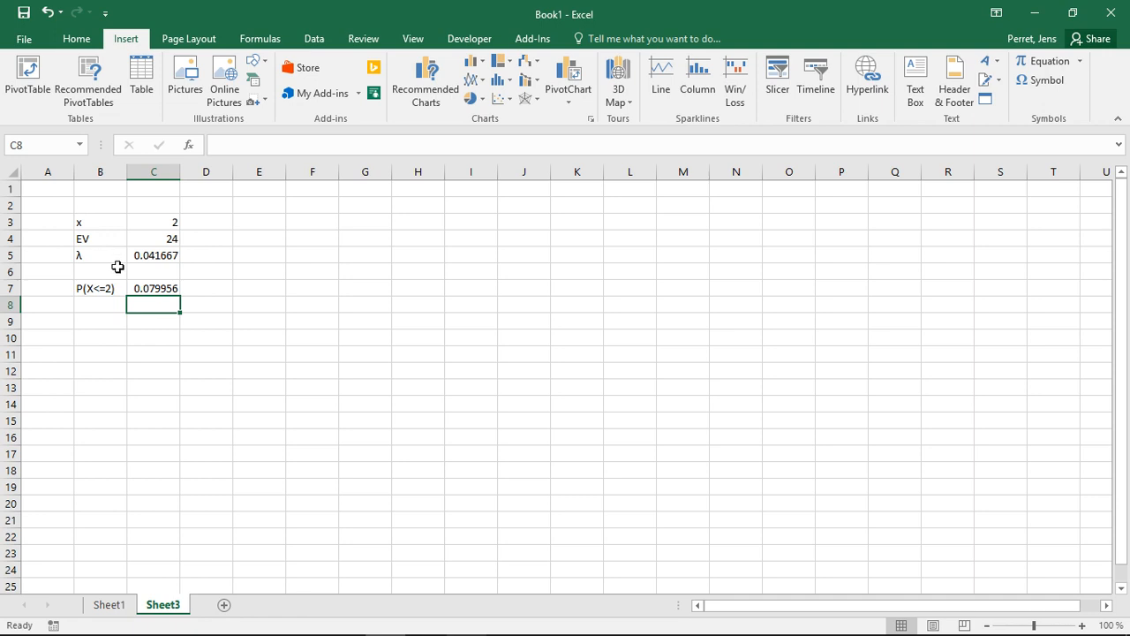
mouse_move(118, 272)
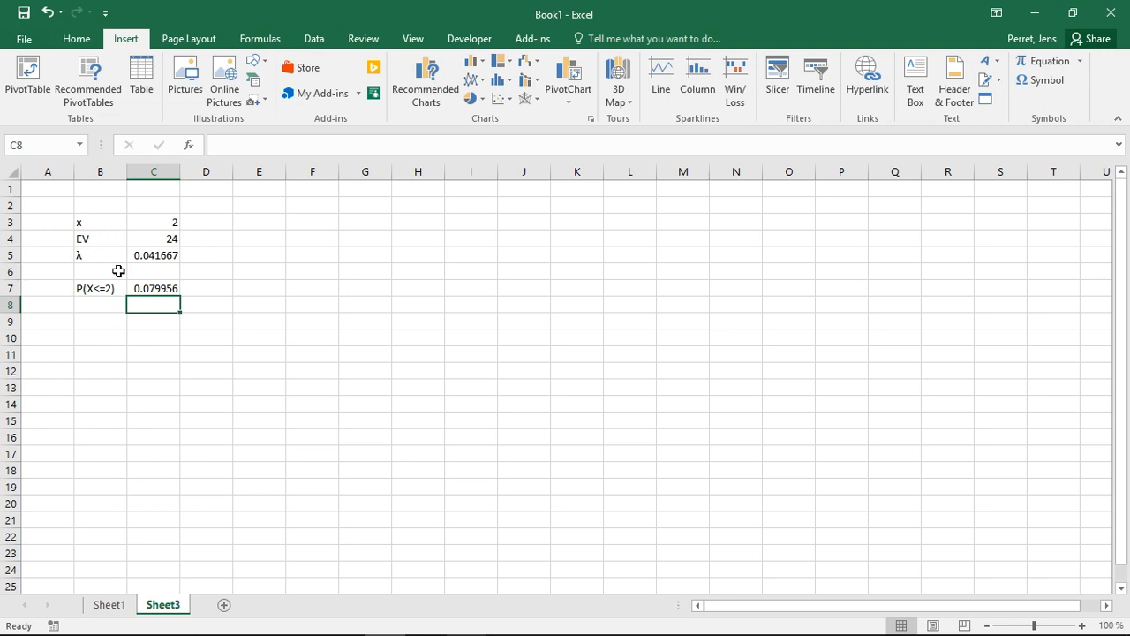